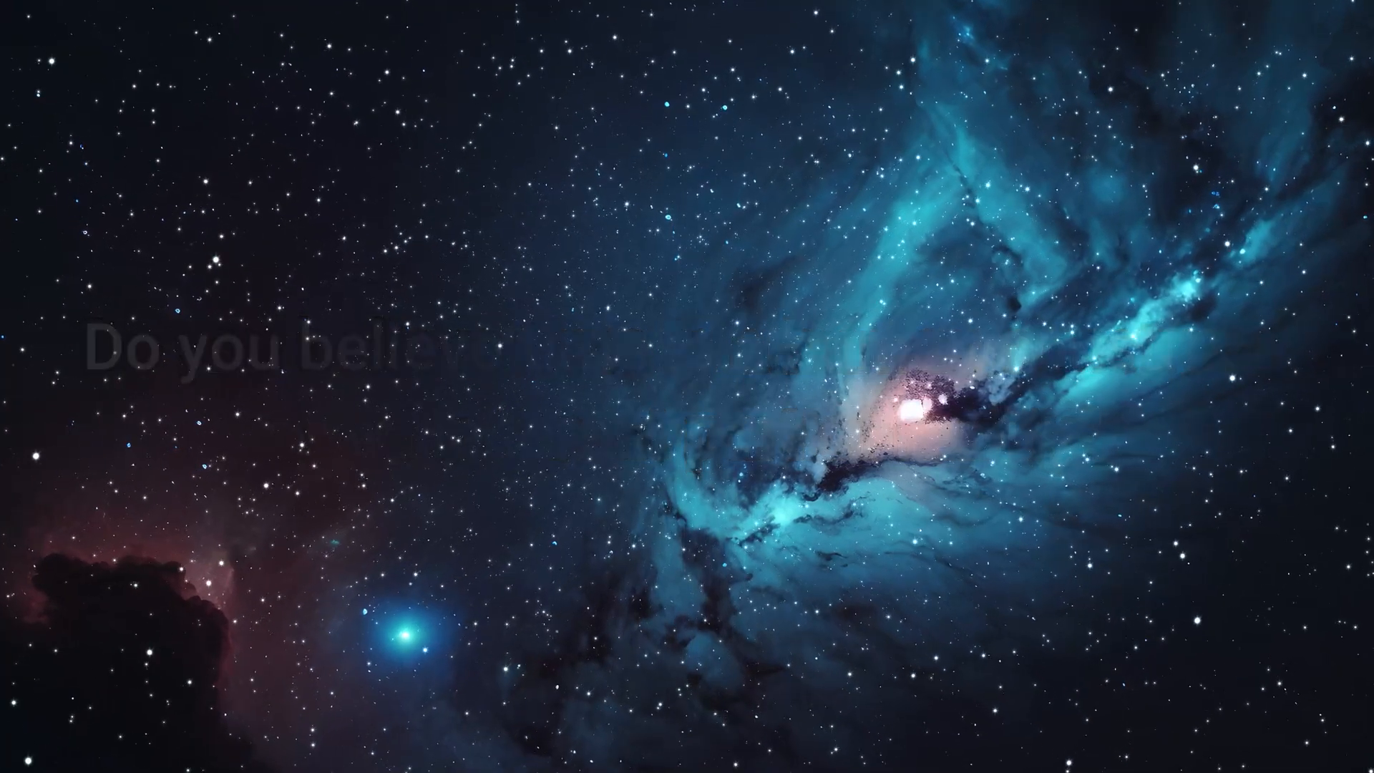
pyautogui.click(690, 697)
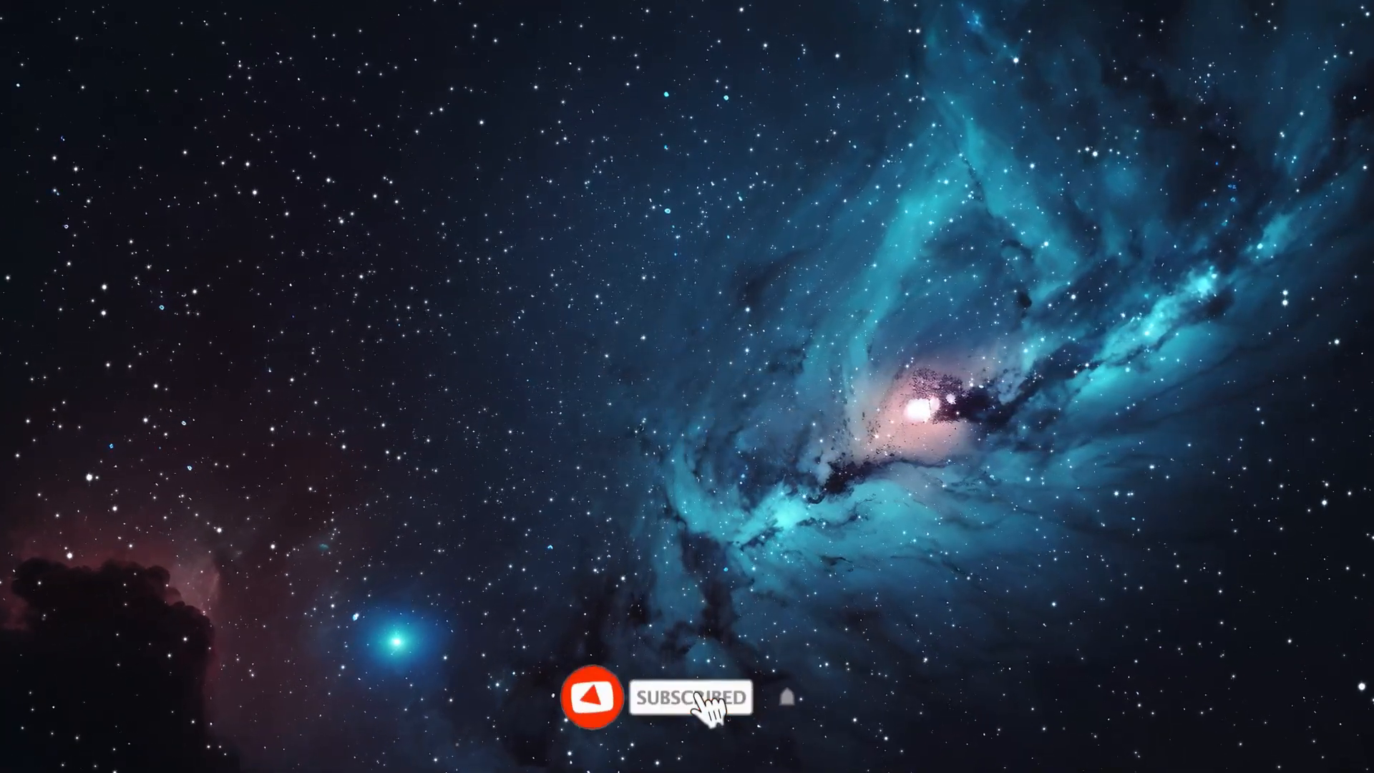